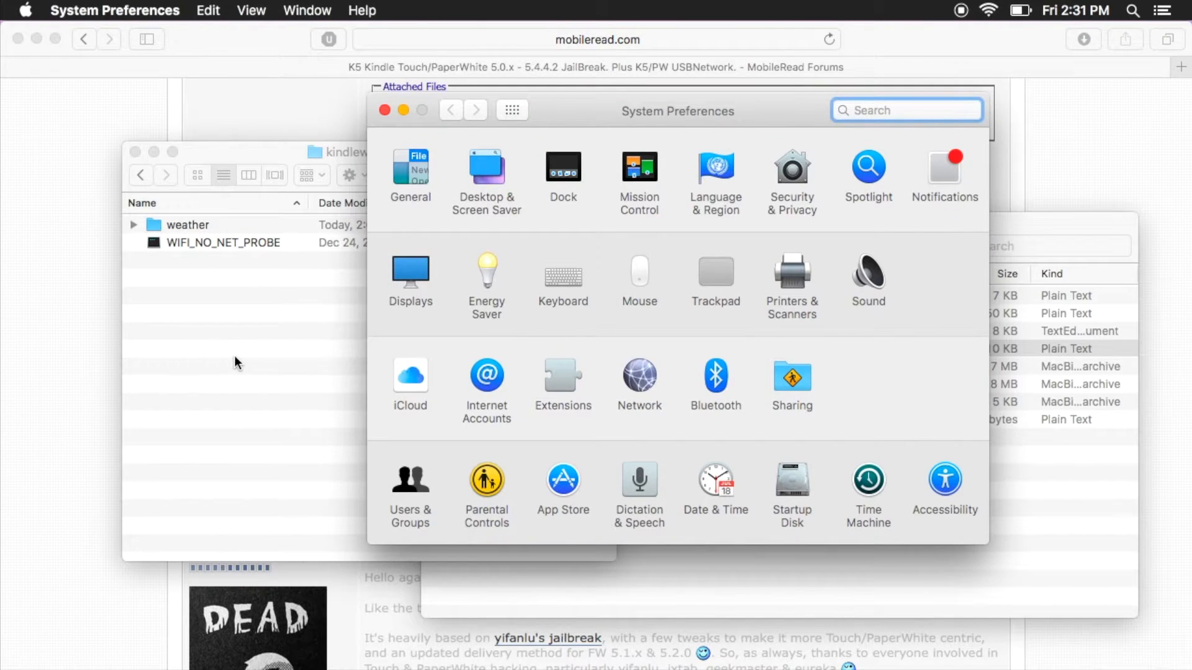
Set the RNDIS/Ethernet Gadget connection to manual IPv4 with address 192.168.15.201
{"action": "left_click", "coordinate": [638, 380]}
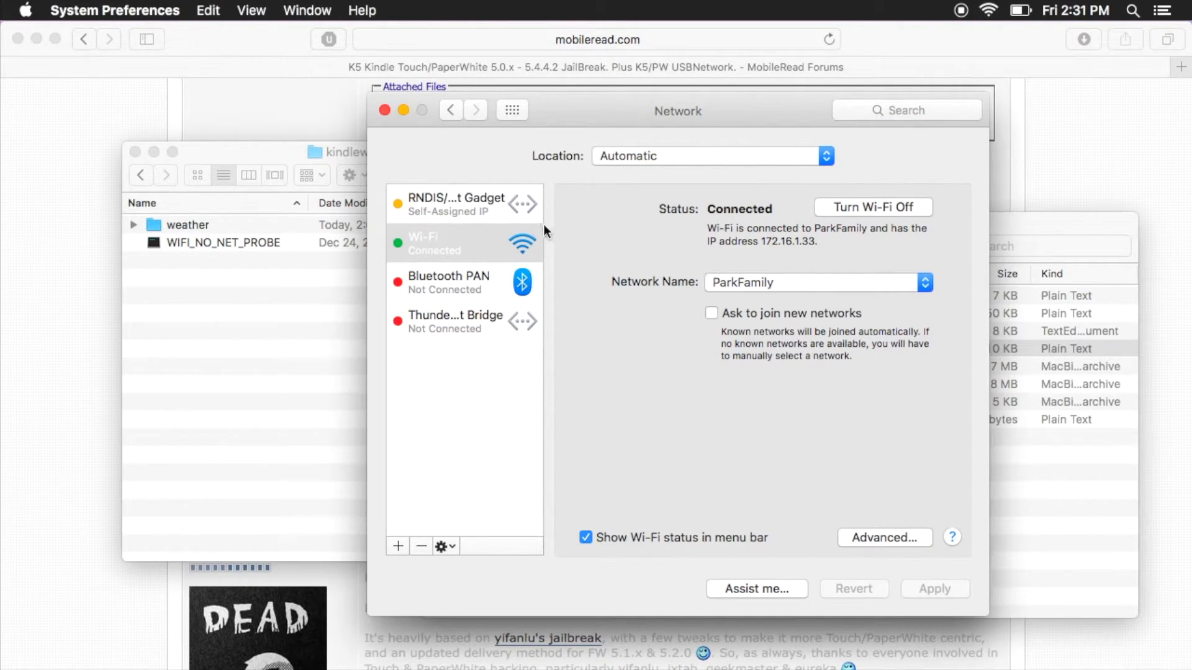
{"action": "left_click", "coordinate": [448, 203]}
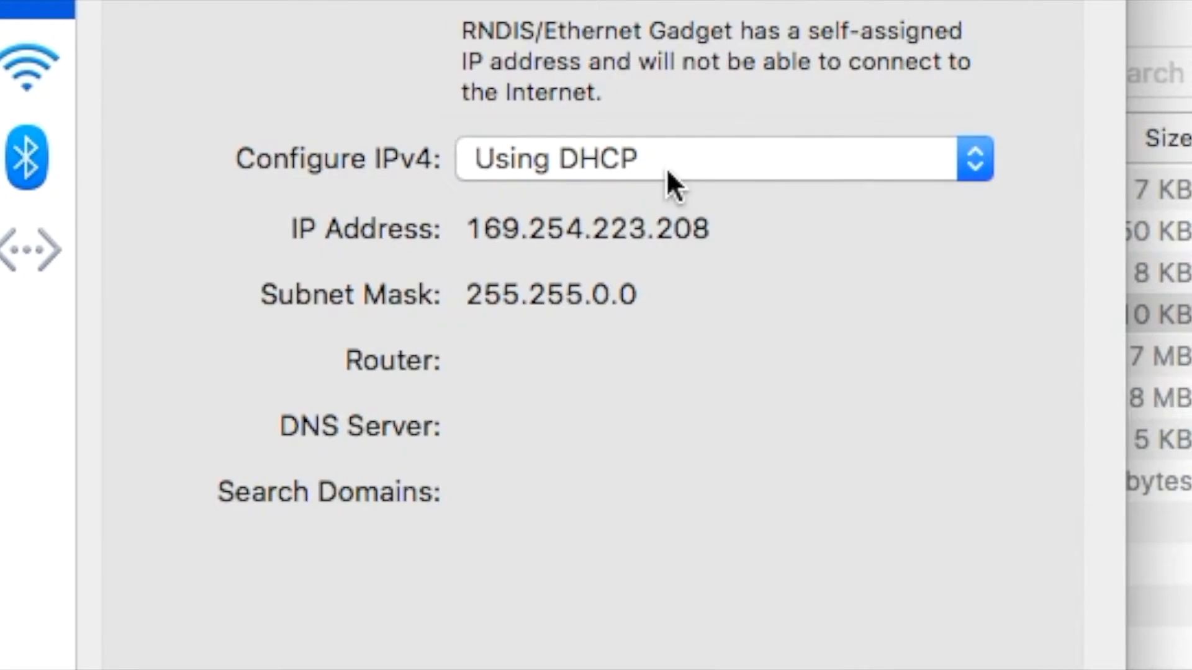
{"action": "left_click", "coordinate": [973, 158]}
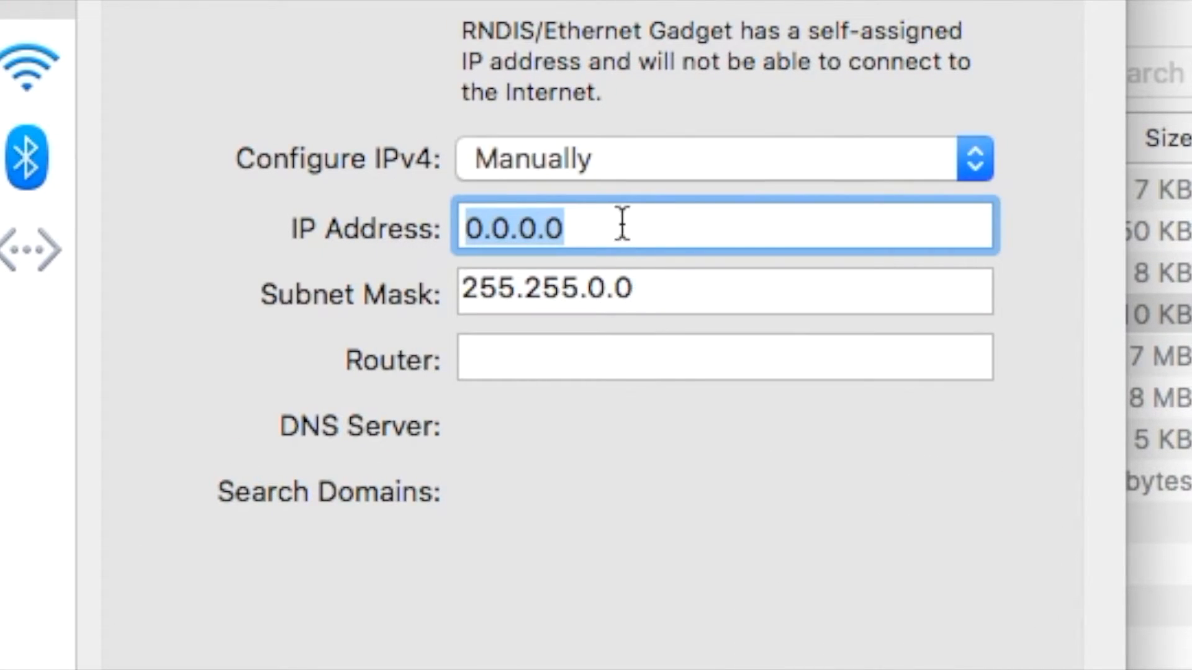
{"action": "type", "text": "192.168.15.201"}
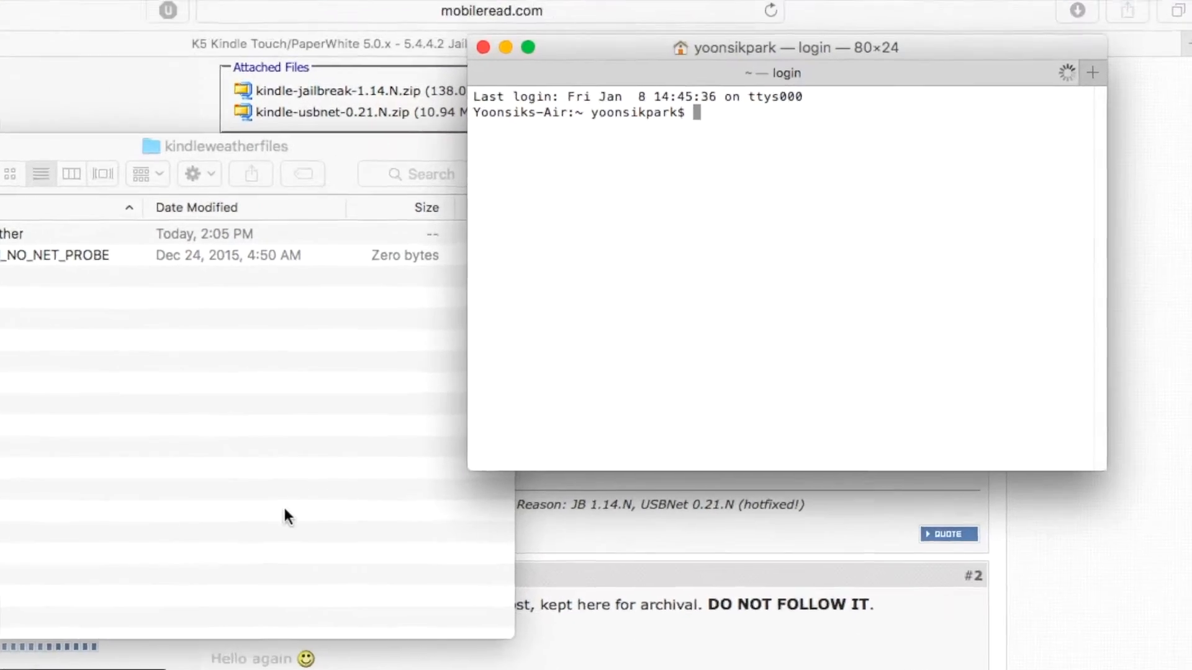
Log in to the Kindle as root over SSH at 192.168.15.244
{"action": "type", "text": "s"}
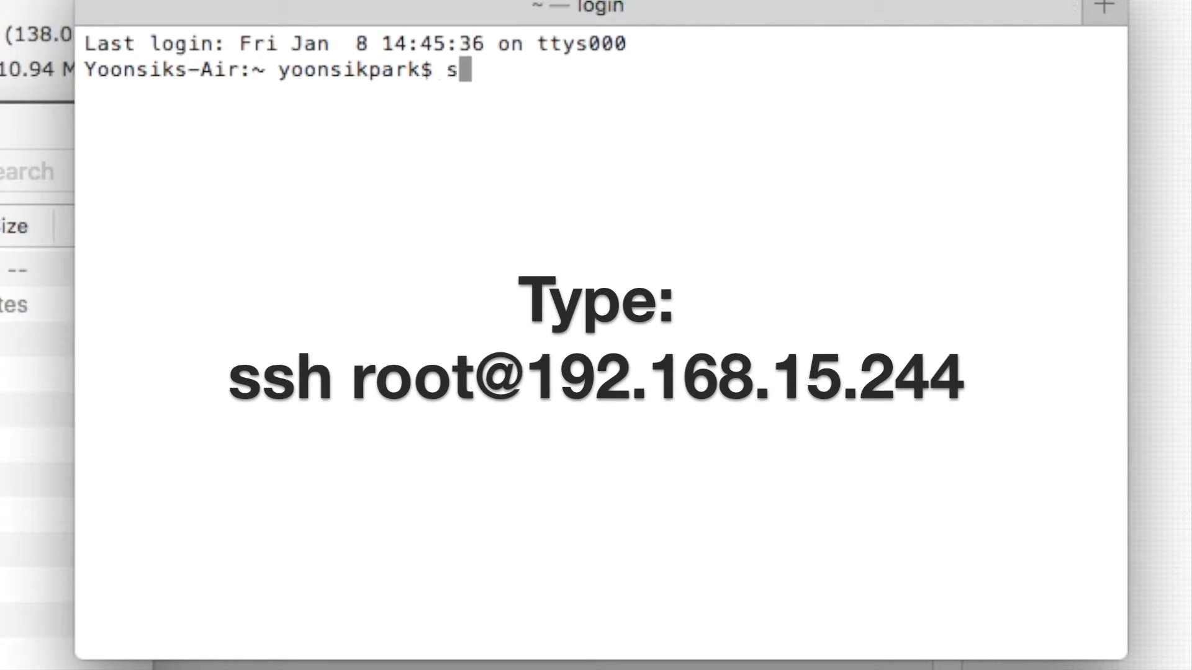
{"action": "type", "text": "sh root@"}
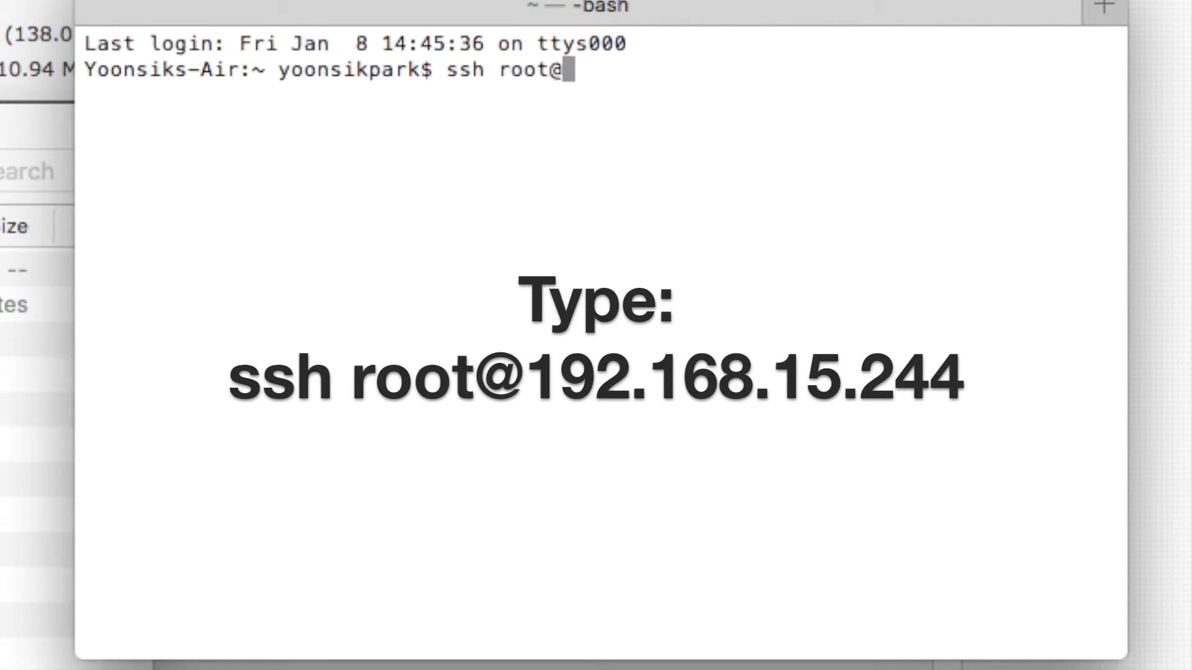
{"action": "type", "text": "192.168.15"}
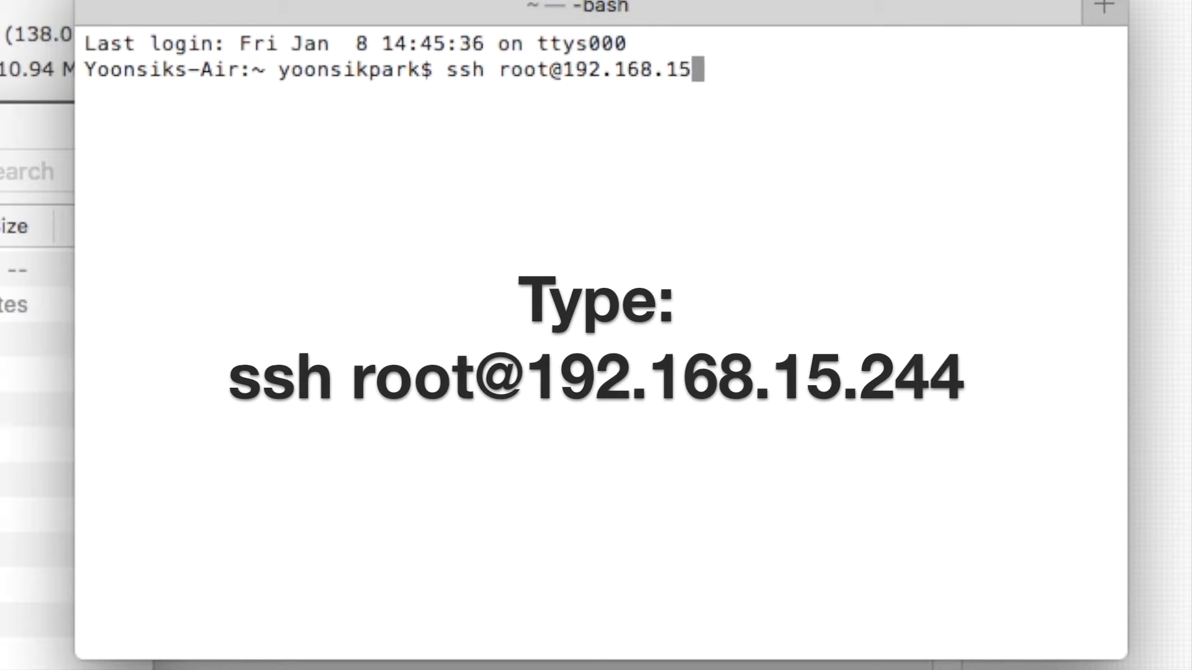
{"action": "key", "text": "Return"}
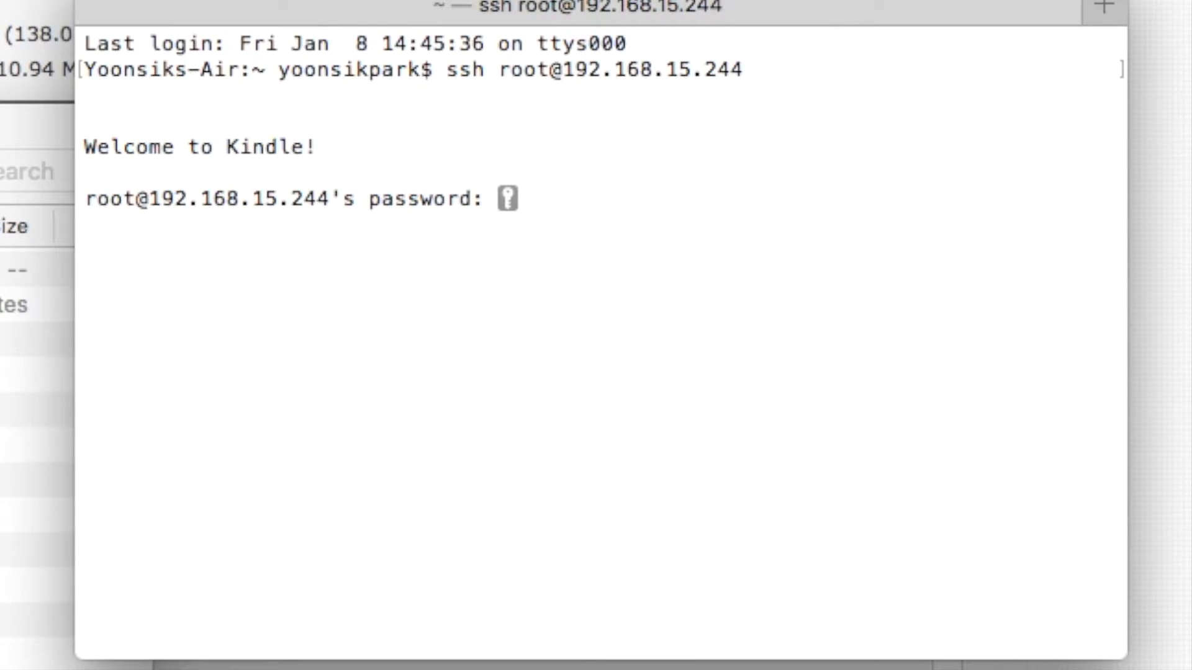
{"action": "key", "text": "Return"}
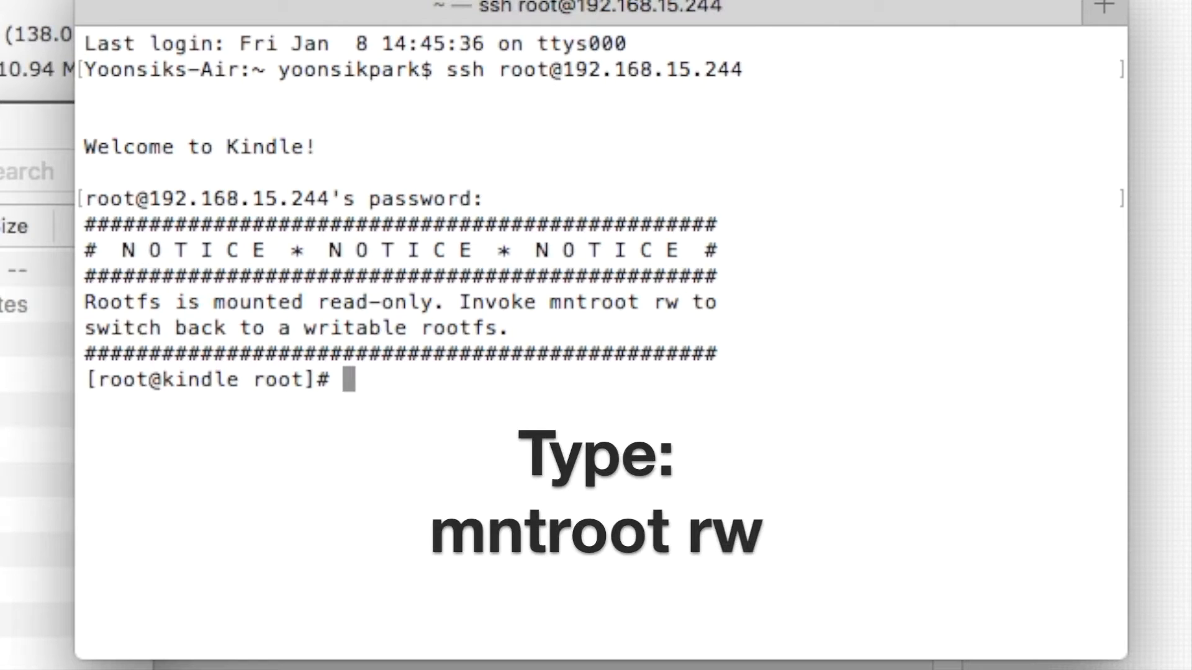
Make the root filesystem writable with mntroot rw and open /etc/crontab/root in nano
{"action": "type", "text": "mntroot rw"}
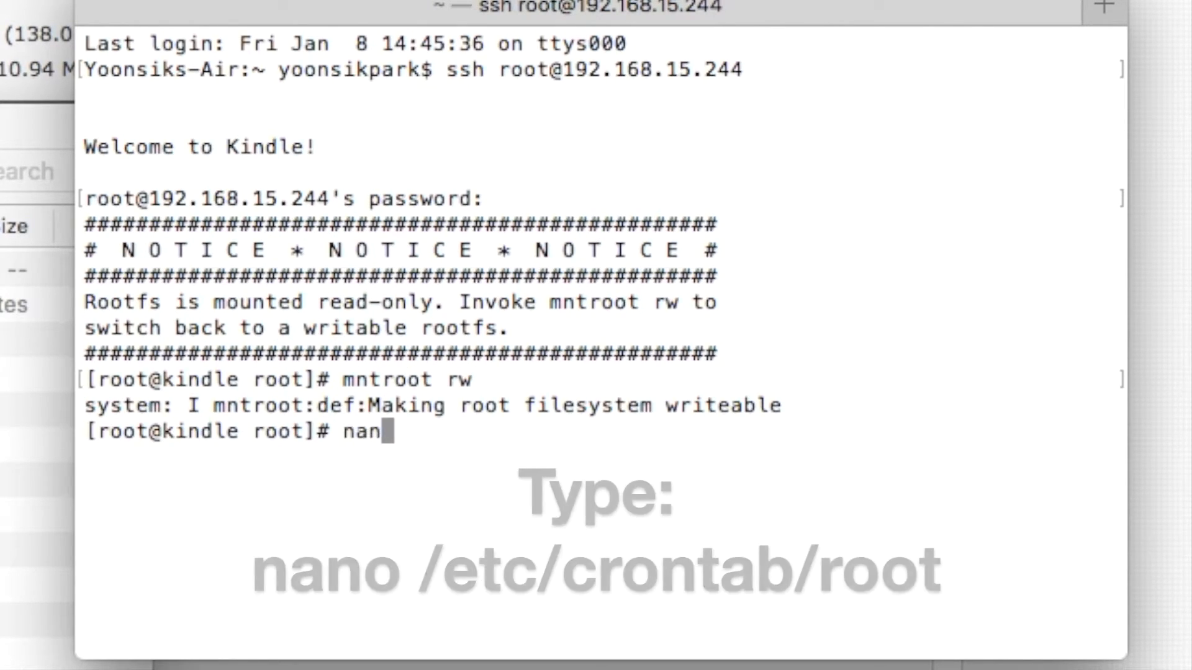
{"action": "type", "text": "o /etc/cron"}
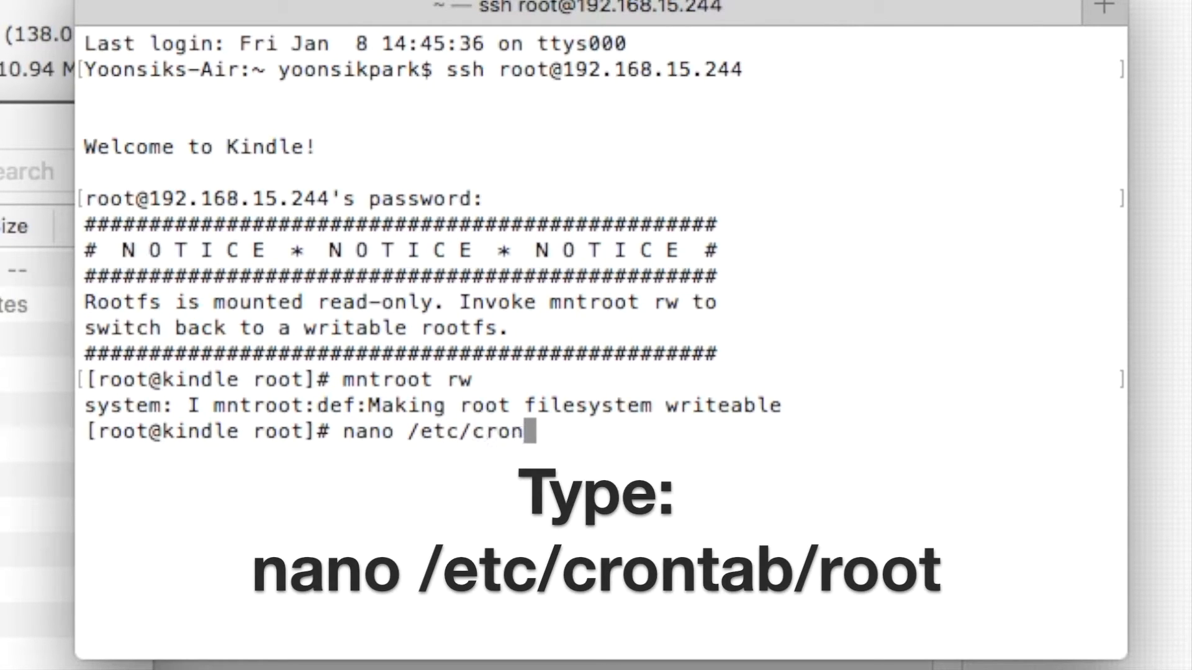
{"action": "type", "text": "tab/root"}
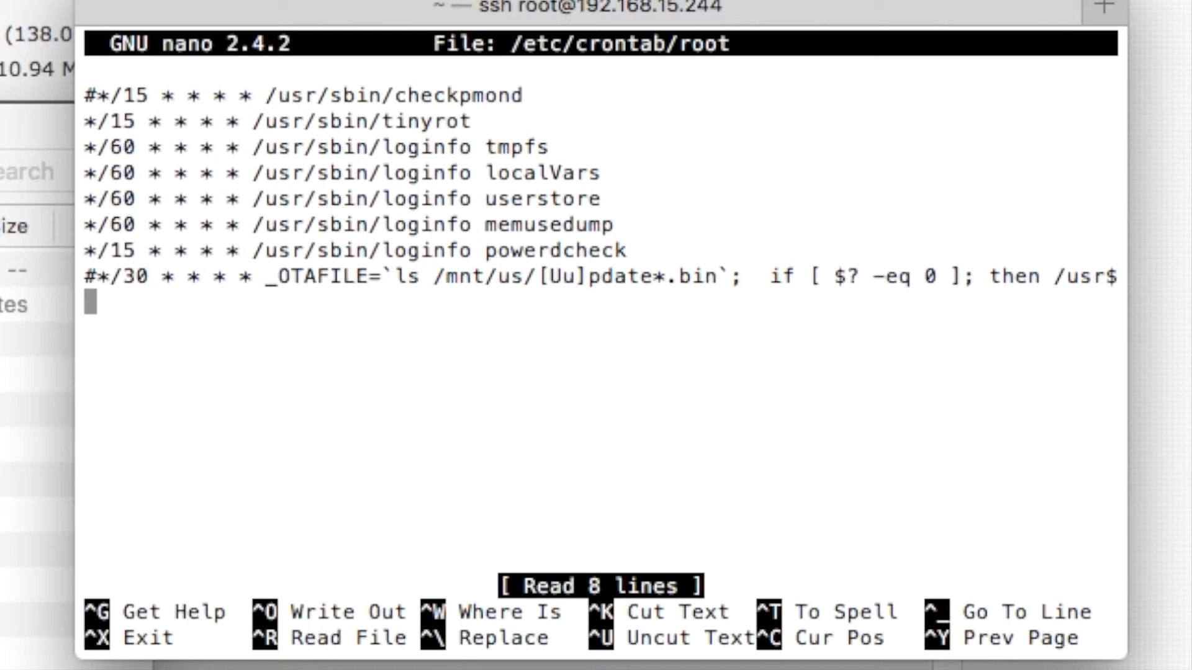
Add the cron line */5 * * * * /mnt/us/weather/display-weather.sh and save the crontab
{"action": "type", "text": "*/5 * * * * /"}
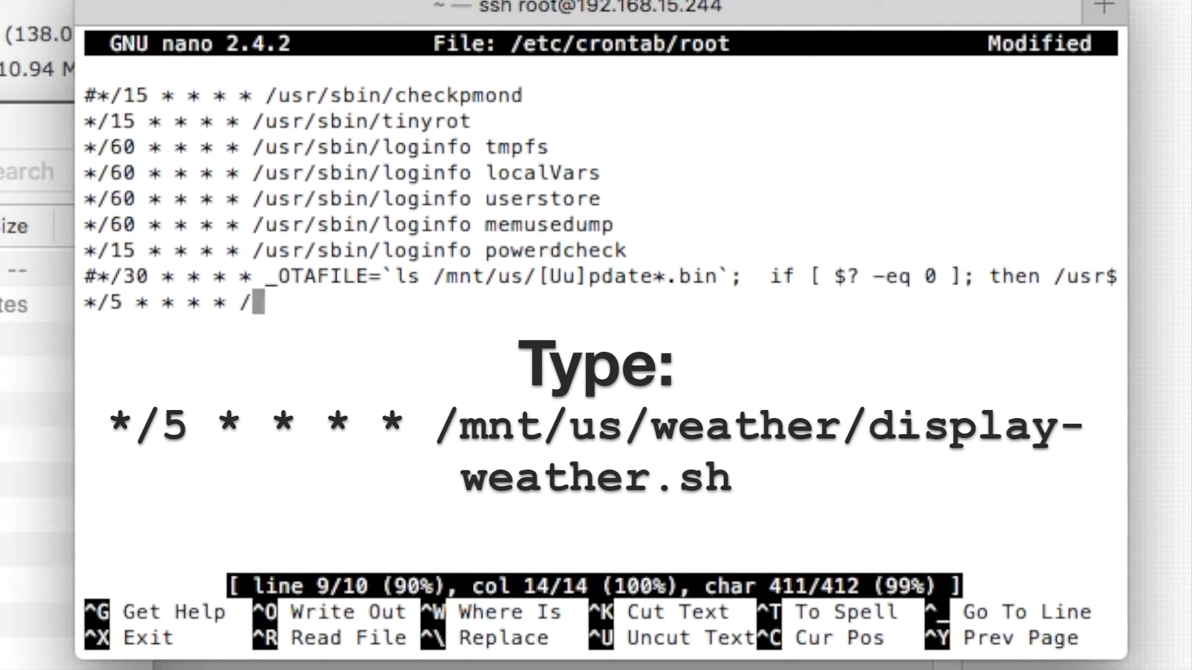
{"action": "type", "text": "mnt/us/weather/"}
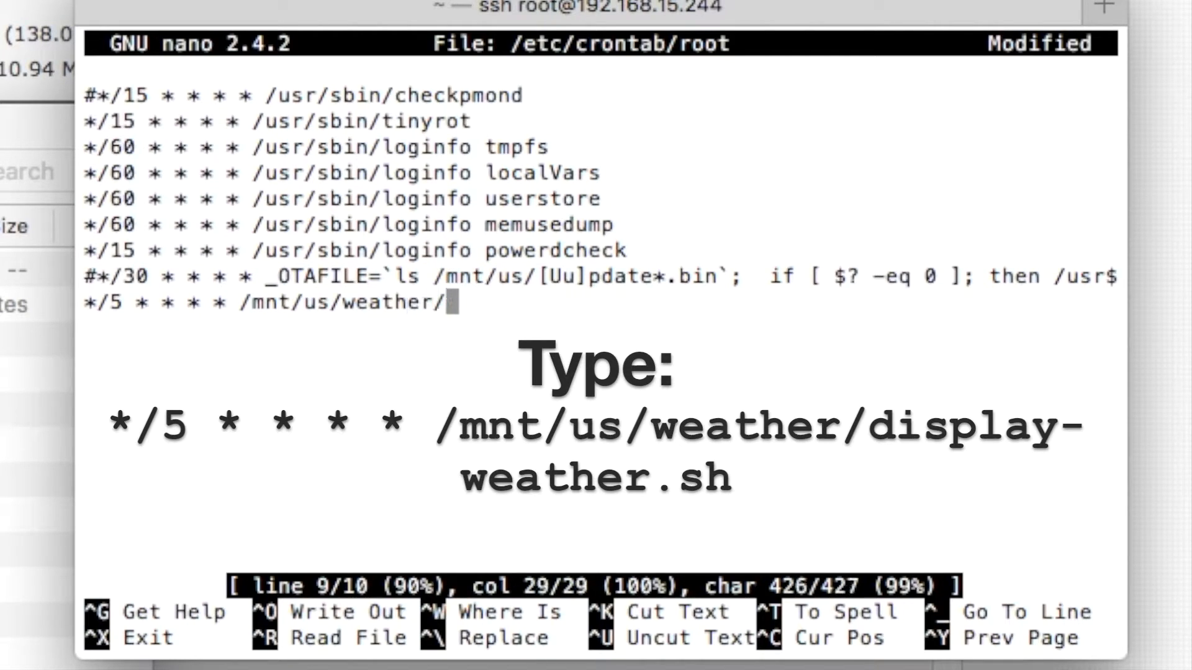
{"action": "type", "text": "display-weather"}
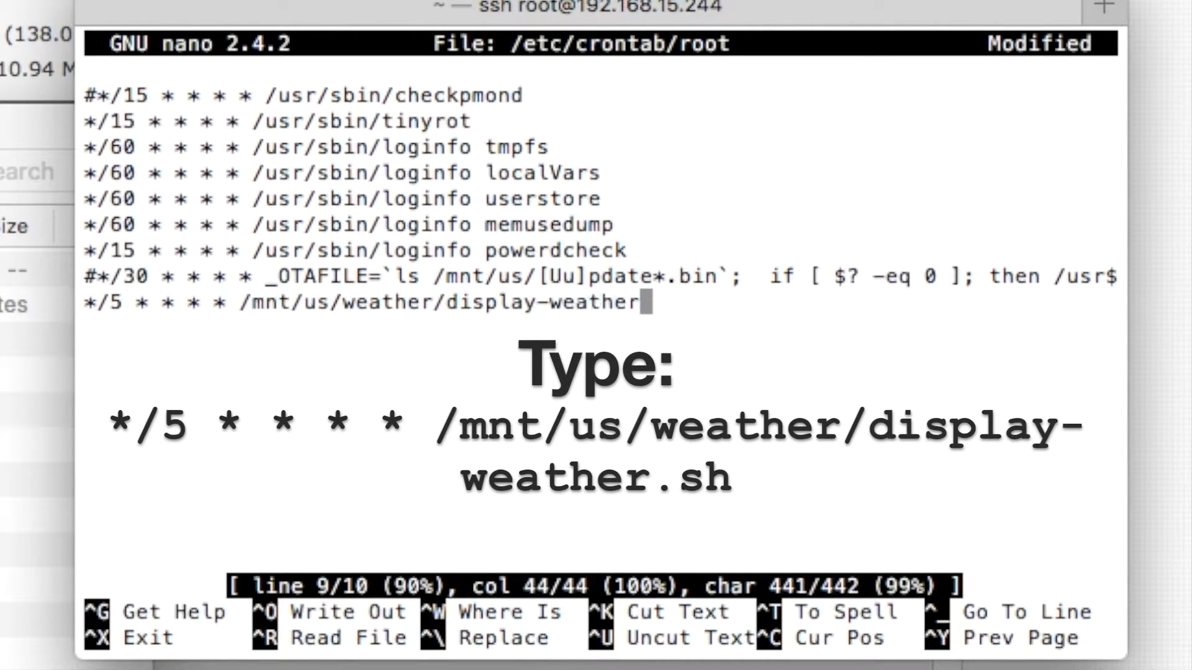
{"action": "type", "text": ".sh"}
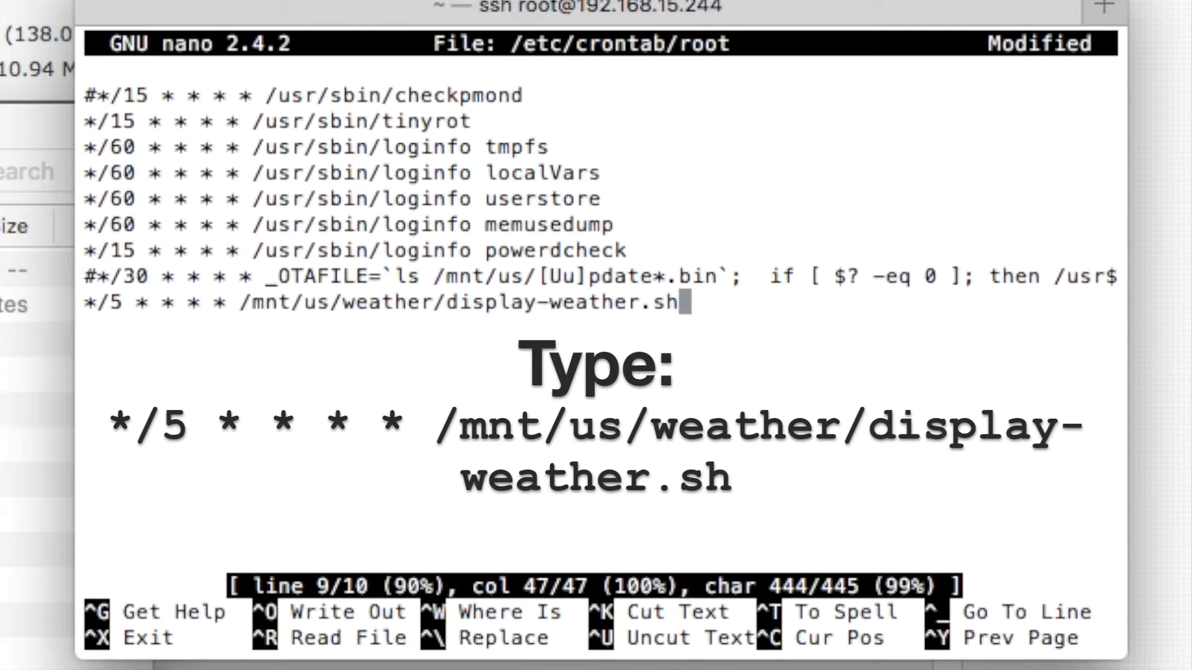
{"action": "key", "text": "ctrl+x"}
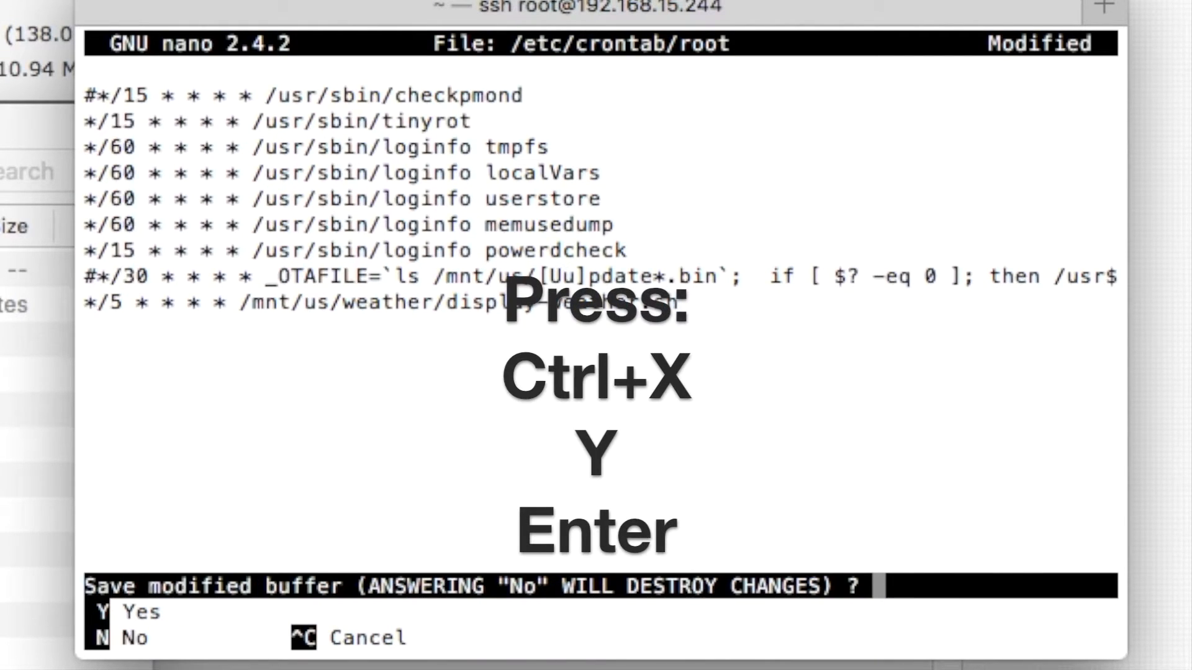
{"action": "key", "text": "y"}
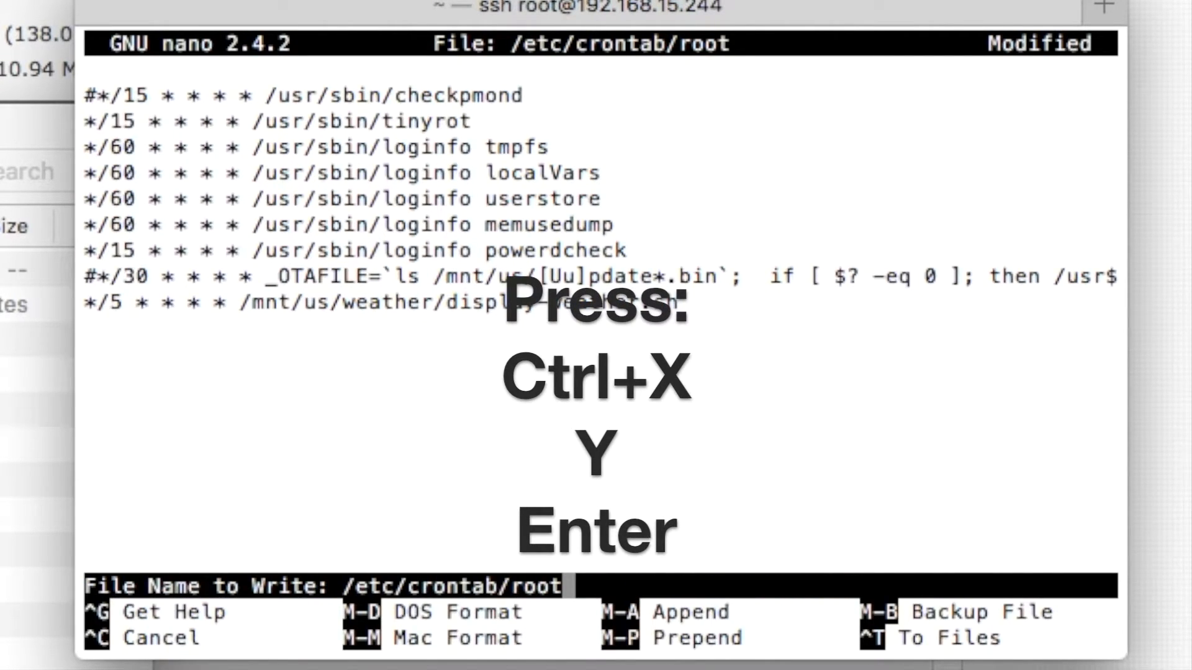
{"action": "key", "text": "Return"}
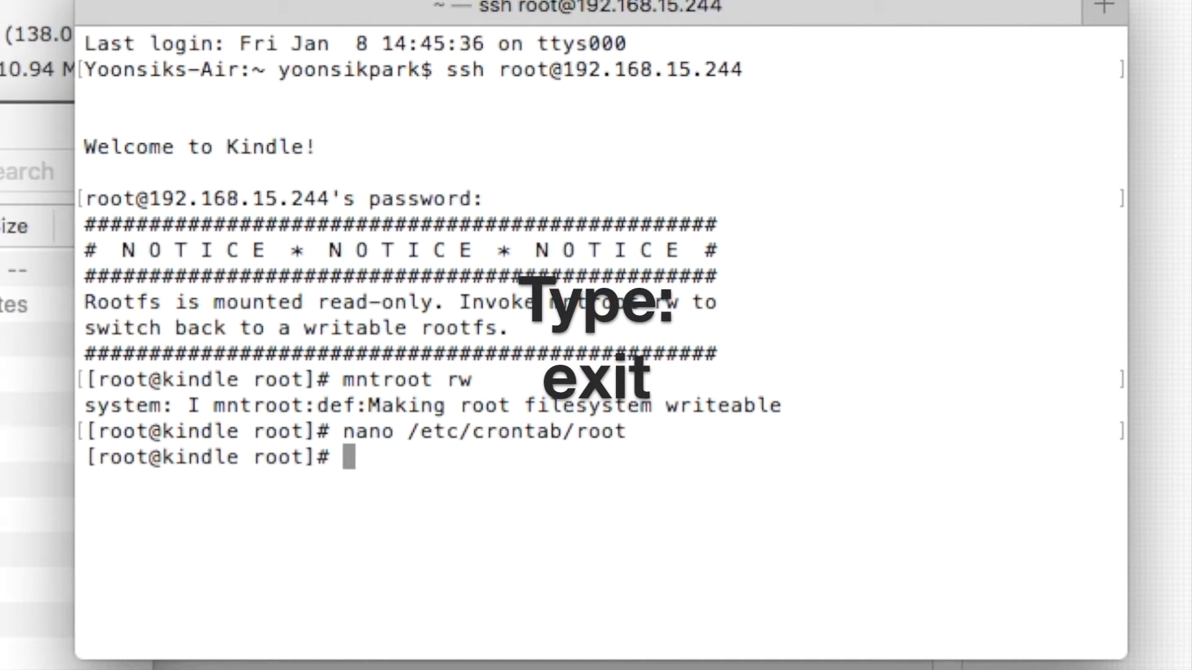
Exit the SSH session to return from the Kindle root prompt
{"action": "type", "text": "exit"}
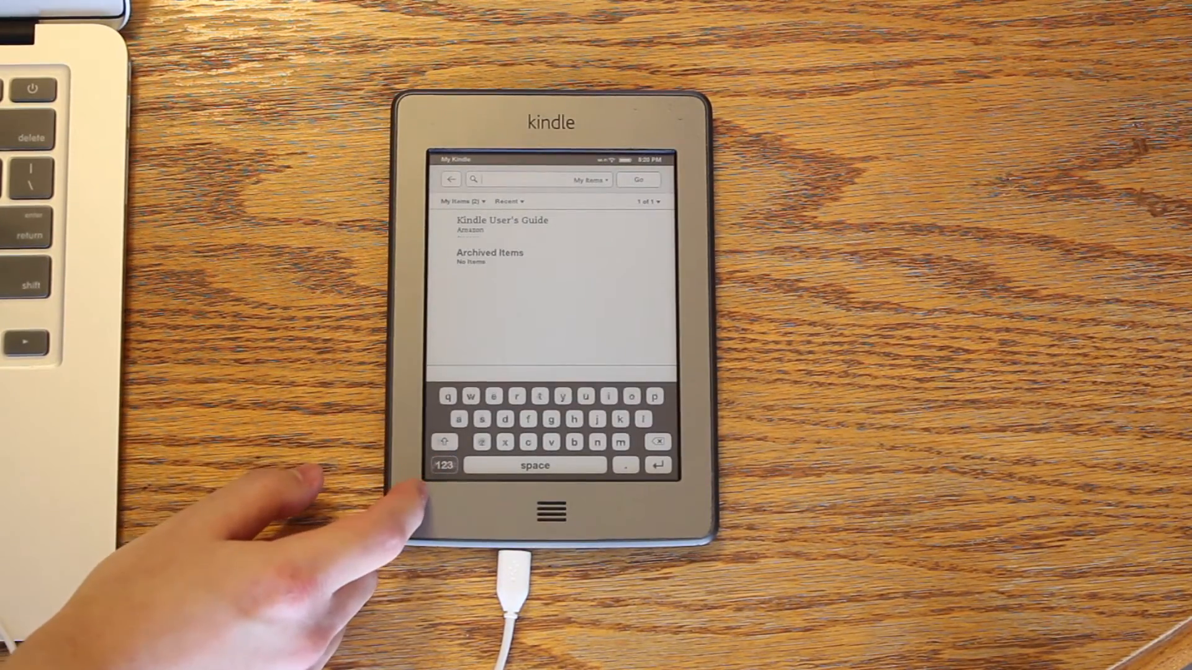
Show the Kindle Settings menu with the Restart and Reset Device options
{"action": "left_click", "coordinate": [445, 466]}
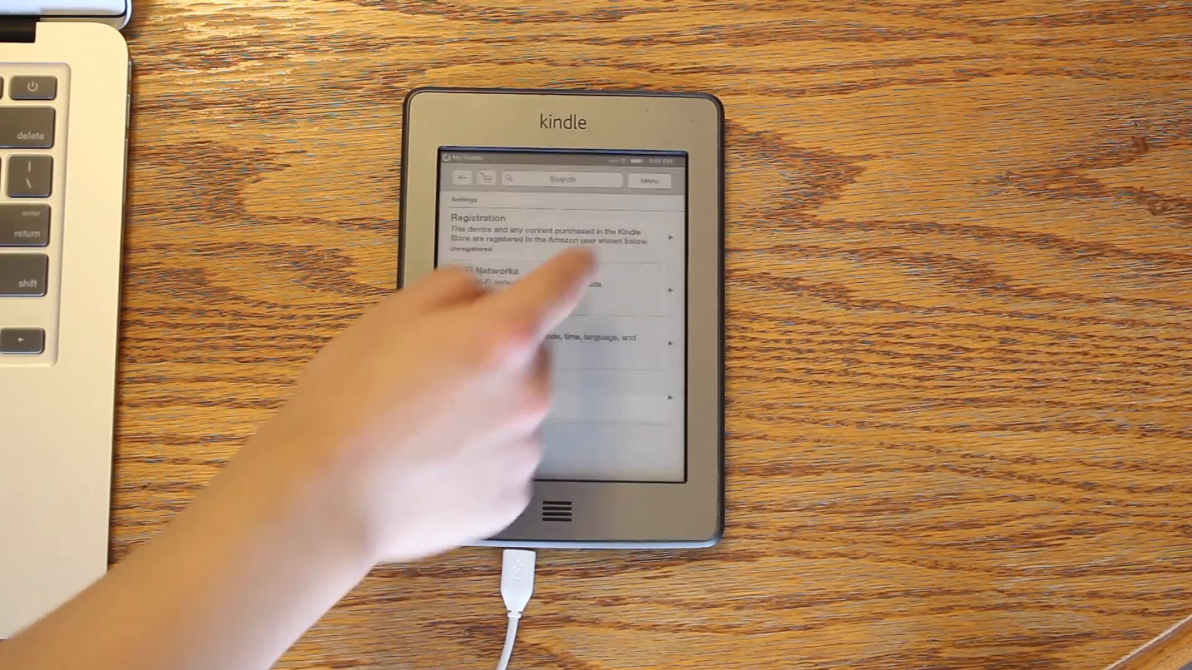
{"action": "left_click", "coordinate": [650, 180]}
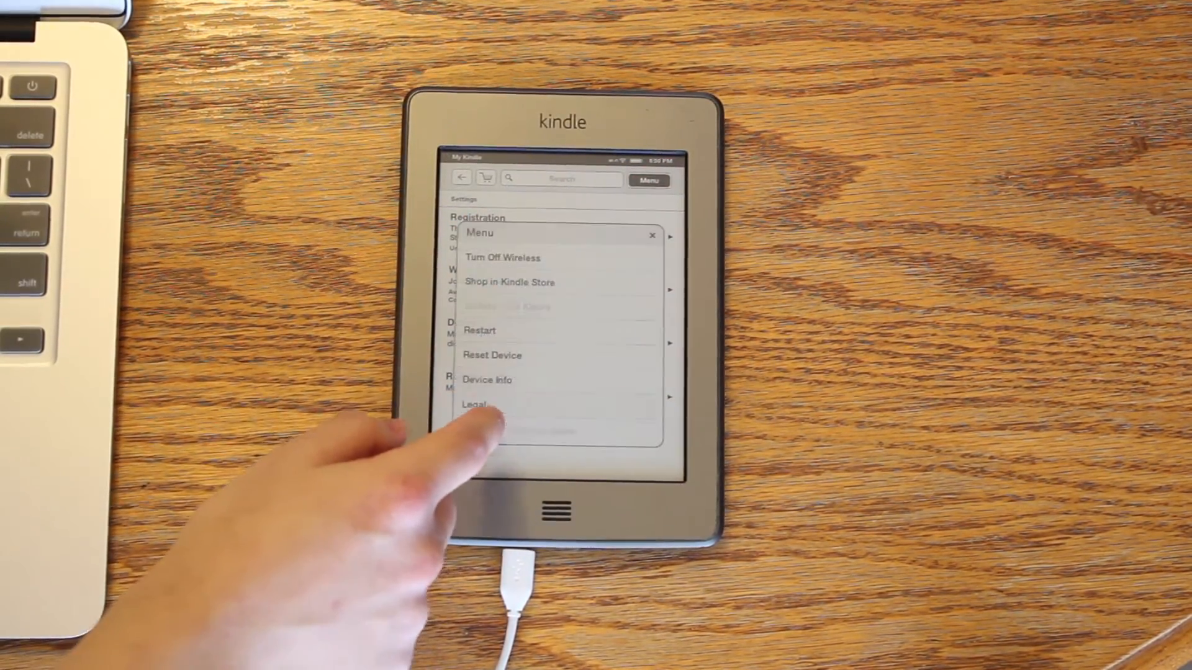